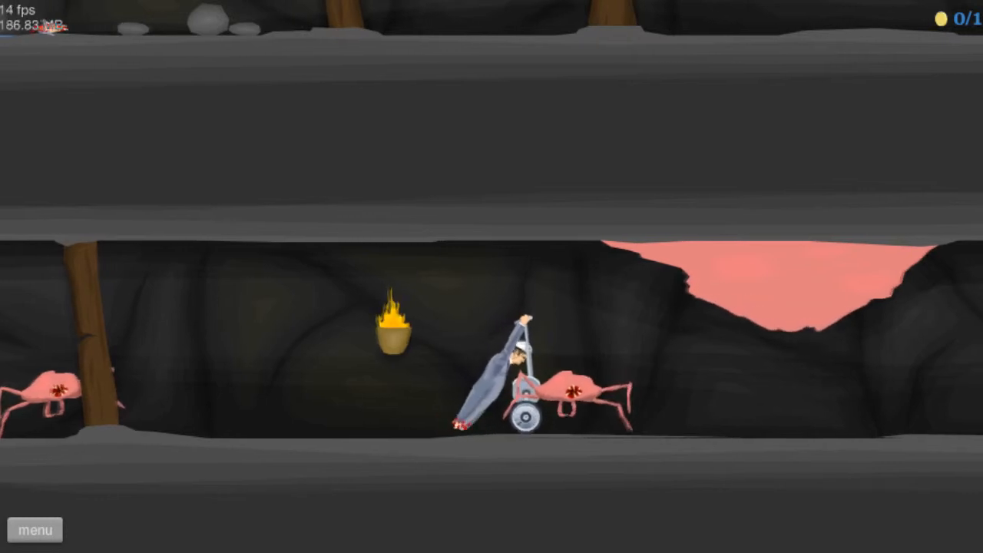
# - Play Haunted Mansion 3, then leave the level for the Featured Levels menu
pyautogui.click(35, 529)
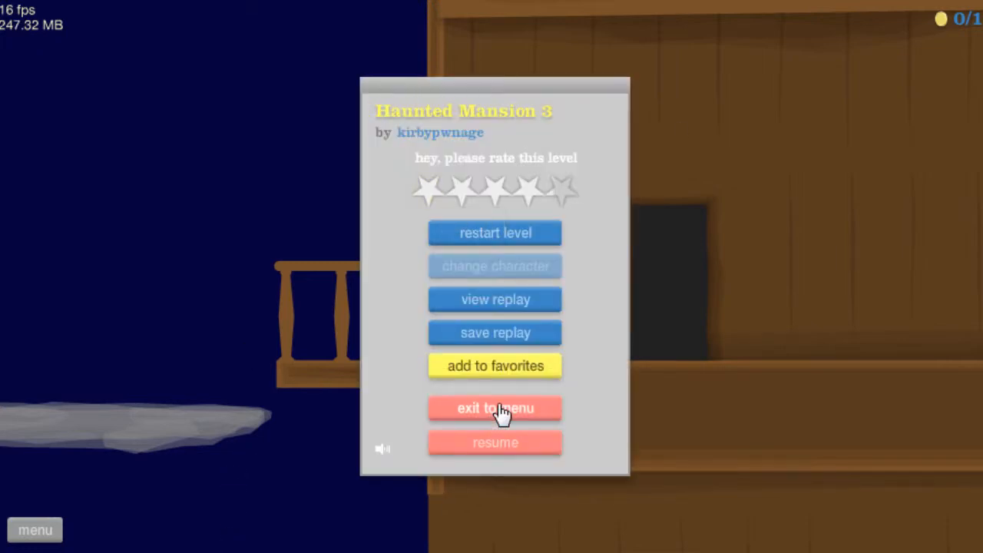
pyautogui.click(495, 408)
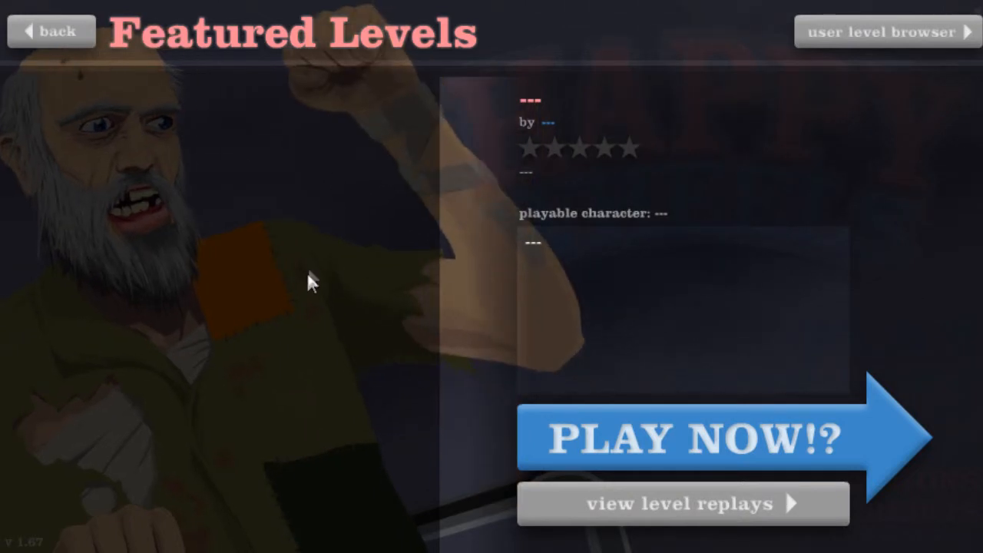
pyautogui.moveTo(168, 241)
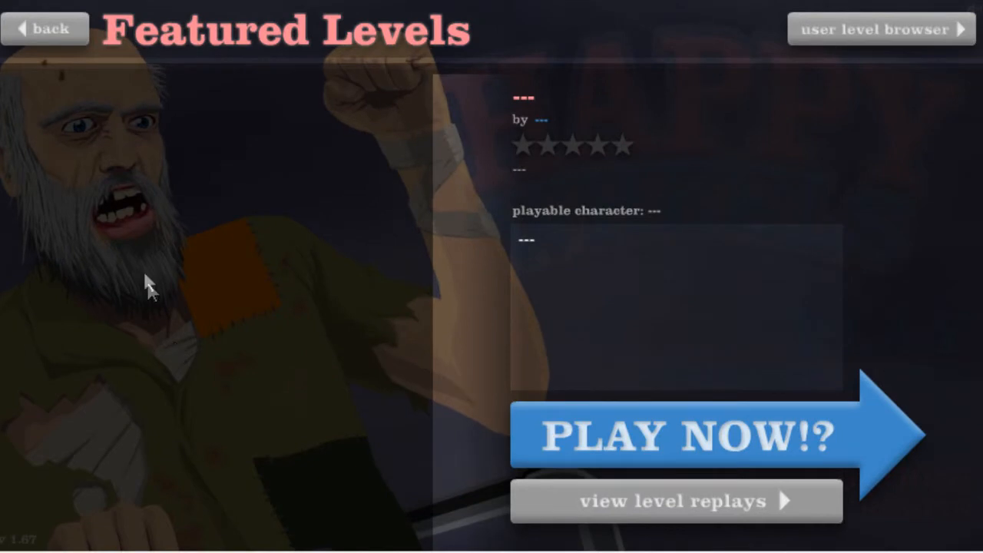
# - Open the user level browser filtered to levels uploaded this month
pyautogui.click(44, 29)
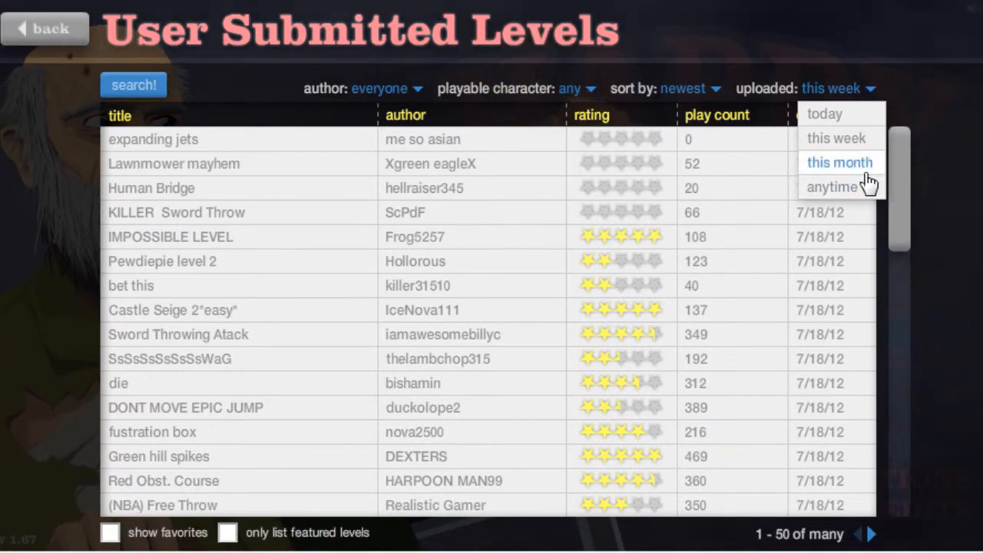
pyautogui.click(839, 162)
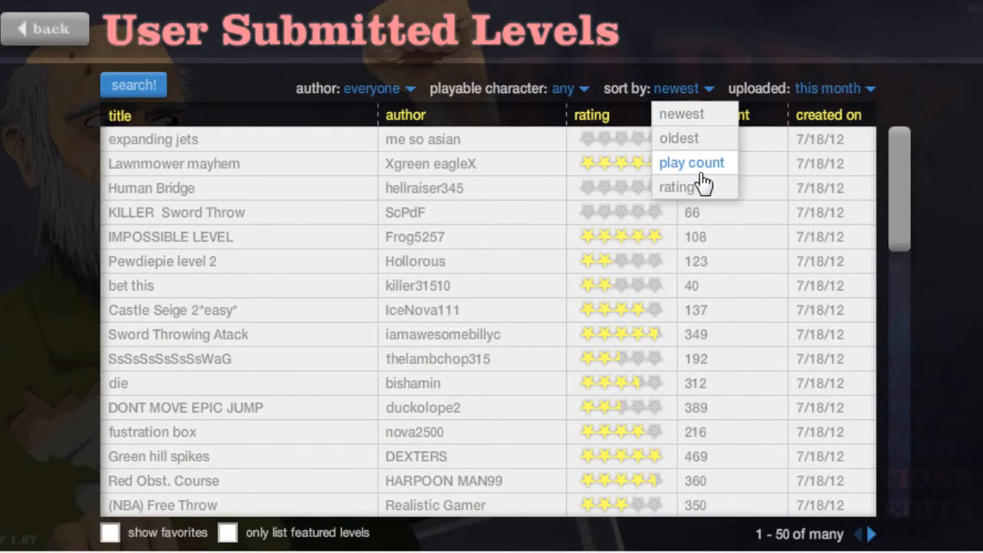
pyautogui.moveTo(706, 186)
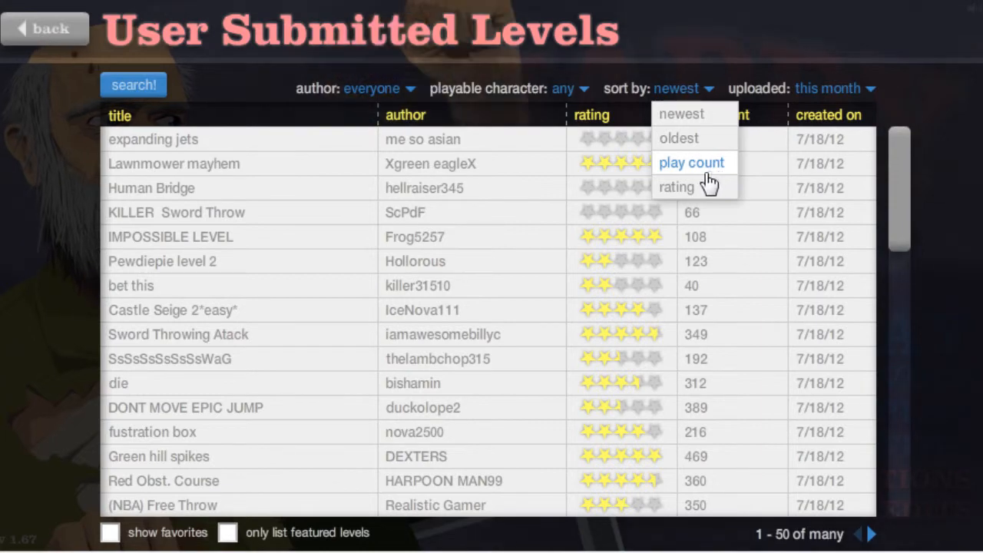
# - Sort this month's user levels by play count
pyautogui.click(690, 162)
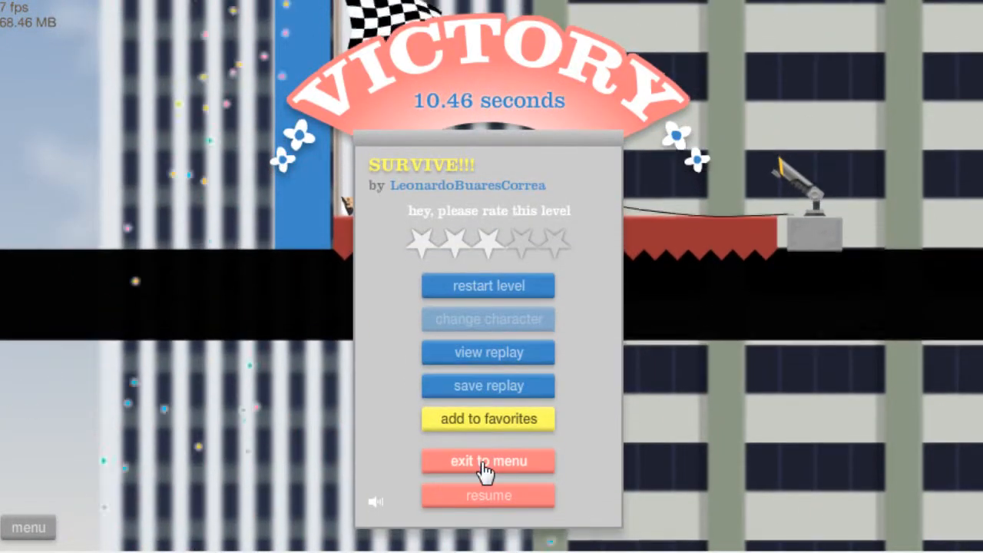
# - Leave SURVIVE!!!, scroll the level list, and pick Glass Break
pyautogui.click(489, 460)
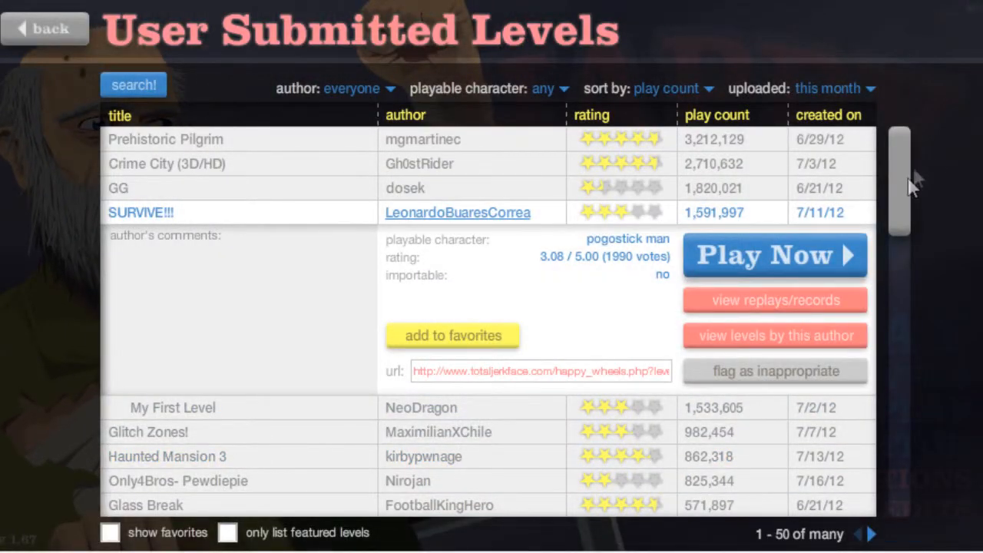
pyautogui.scroll(-3)
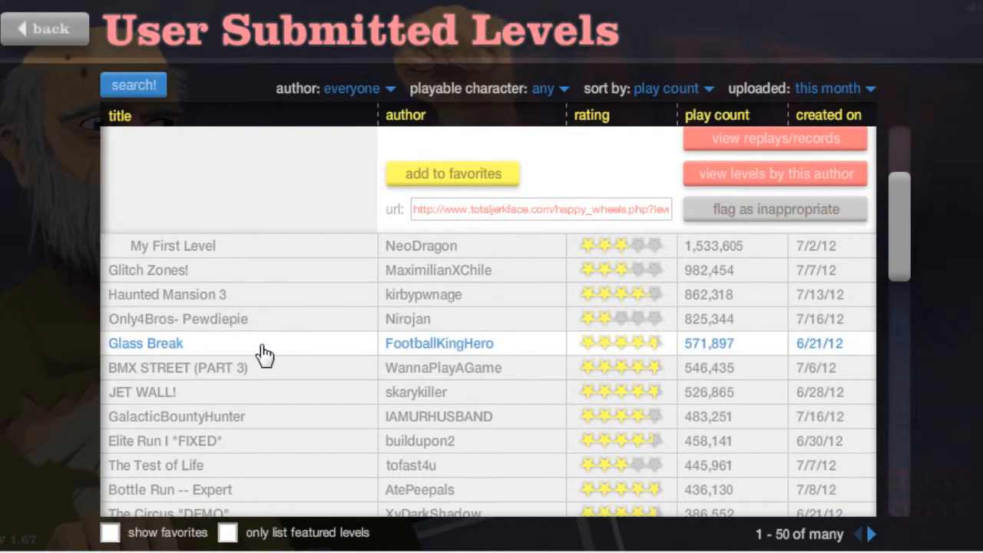
pyautogui.click(145, 342)
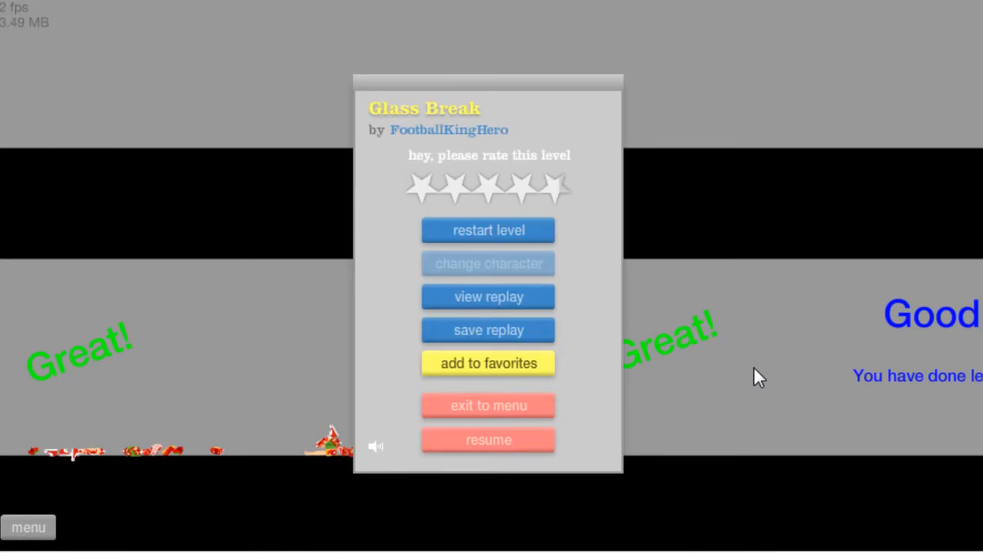
pyautogui.click(487, 439)
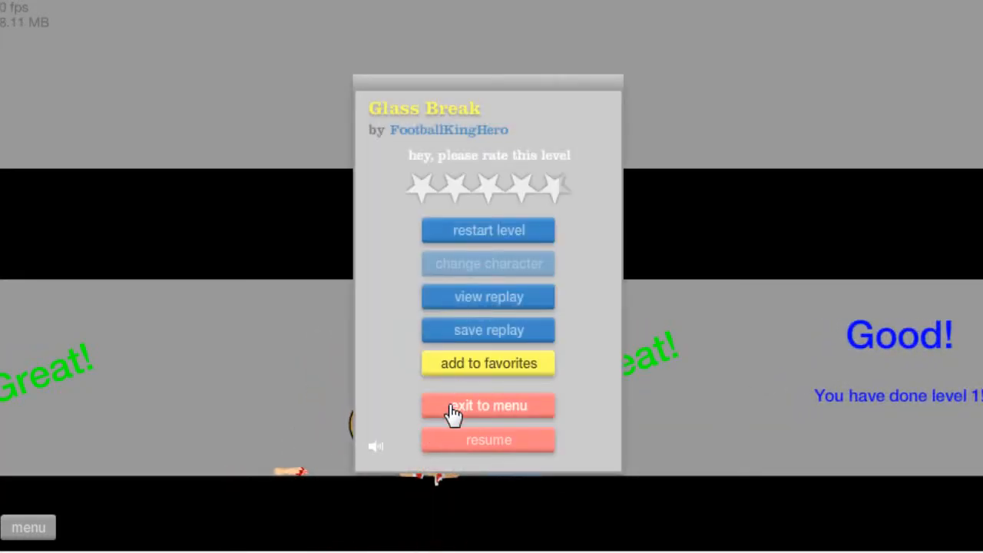
# - Leave Glass Break, scroll the list, and open S.E.G.B.o.D. by Shottehh
pyautogui.click(489, 406)
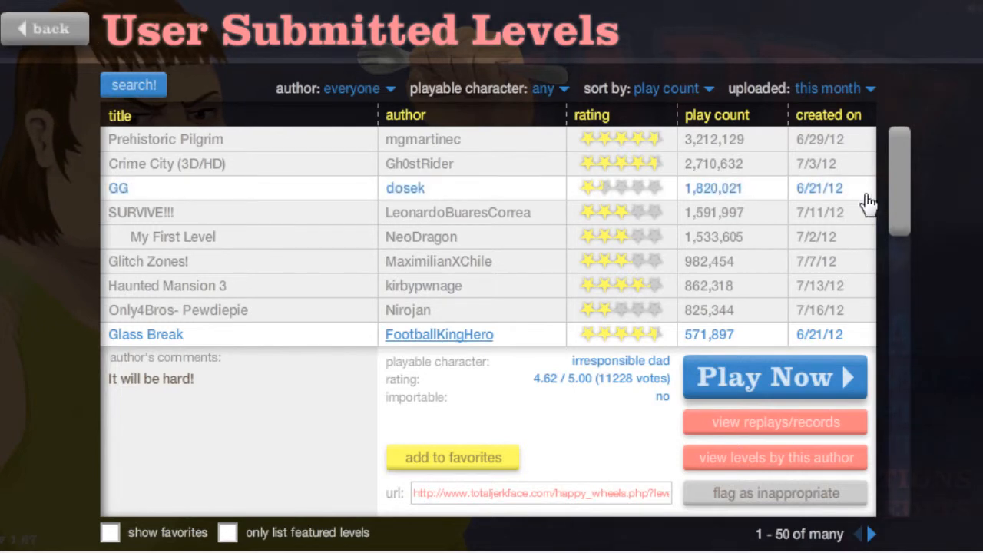
pyautogui.scroll(-3)
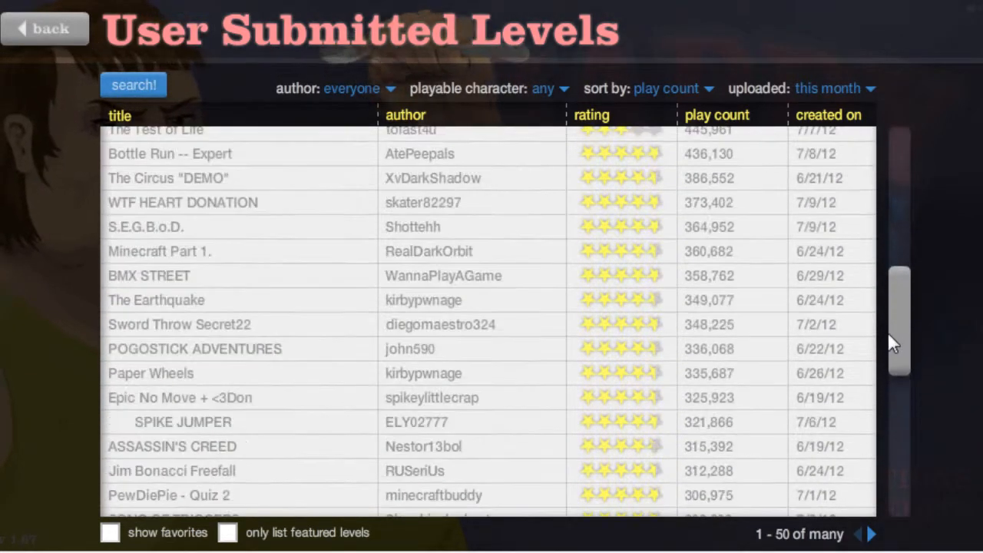
pyautogui.moveTo(214, 230)
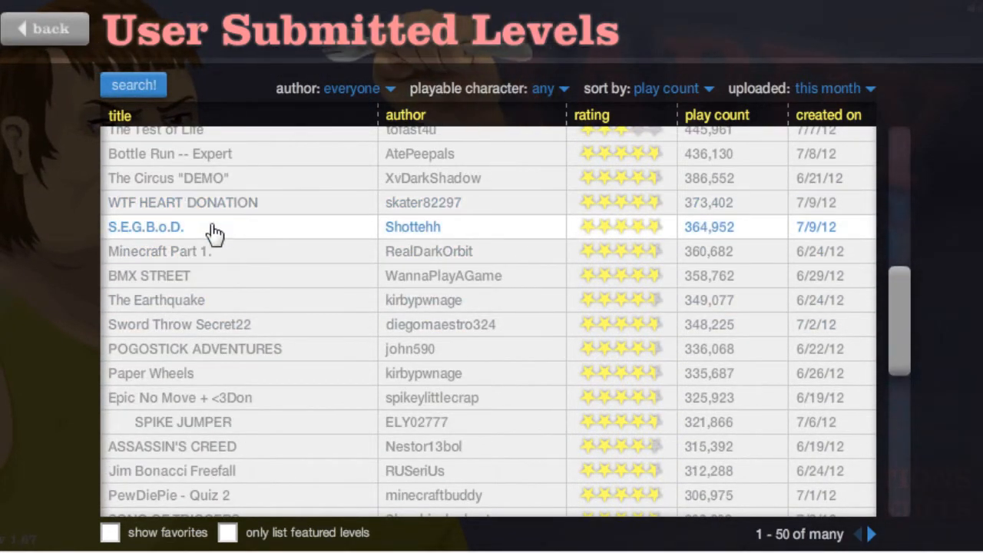
pyautogui.moveTo(299, 215)
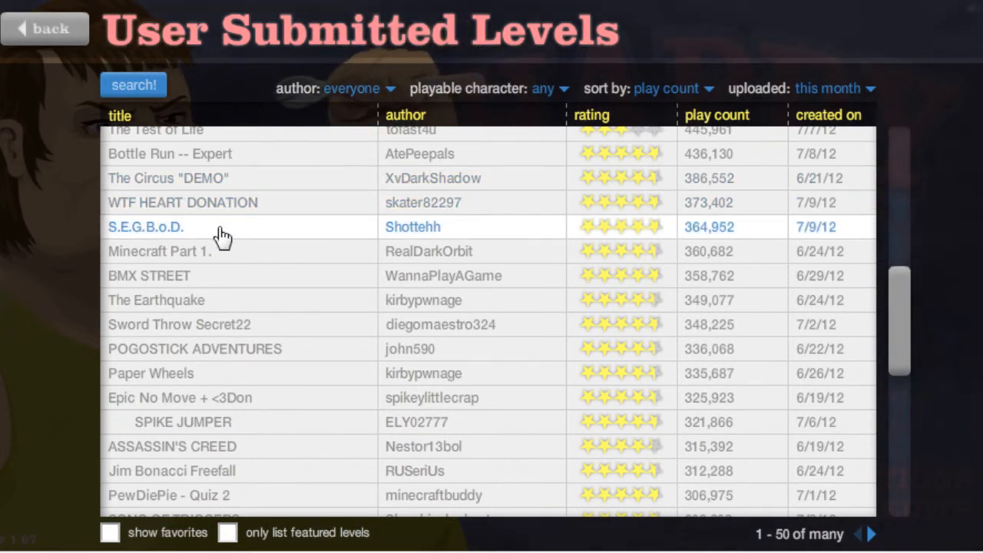
pyautogui.click(146, 227)
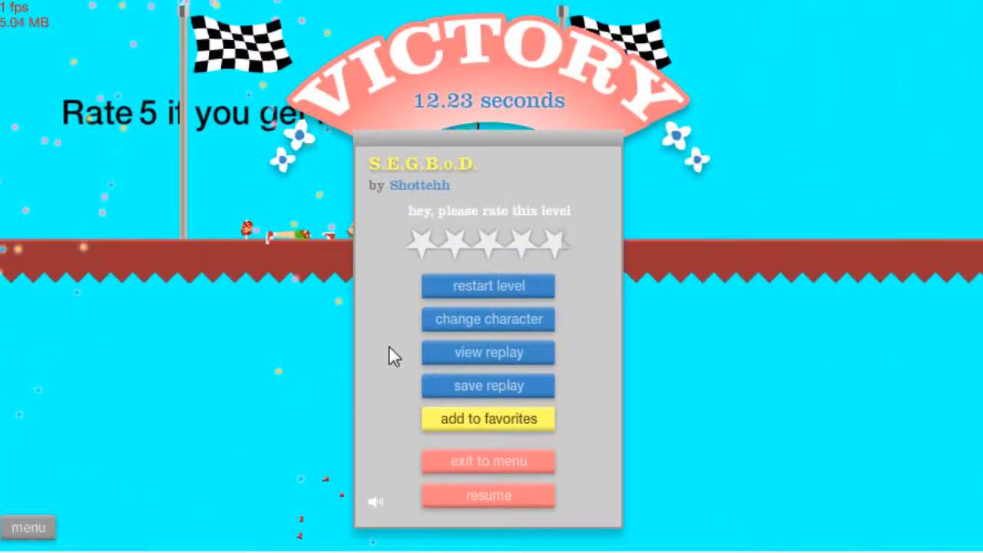
# - Exit the finished S.E.G.B.o.D. level back to the level list
pyautogui.click(488, 461)
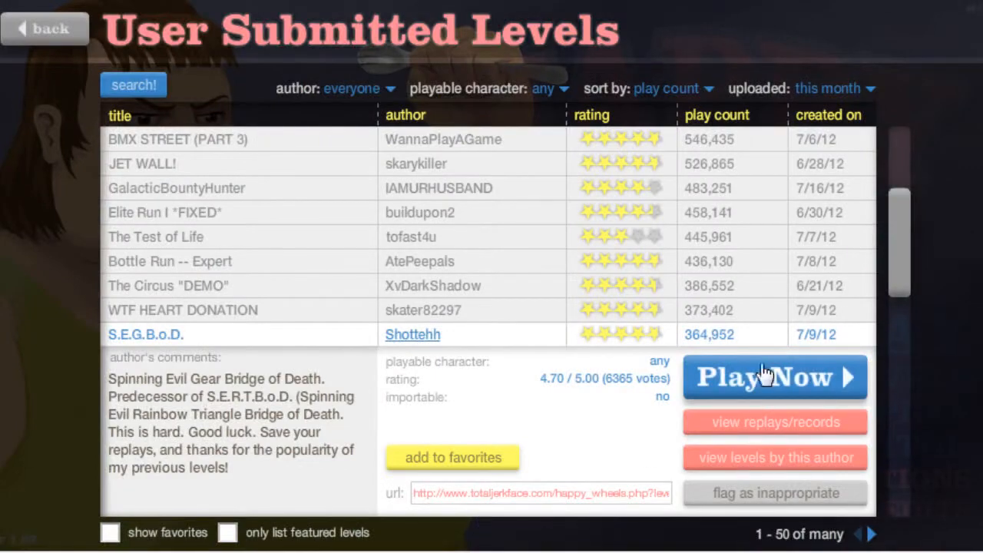
# - Sort the user levels by rating and open Bottle Run -- Expert
pyautogui.scroll(-3)
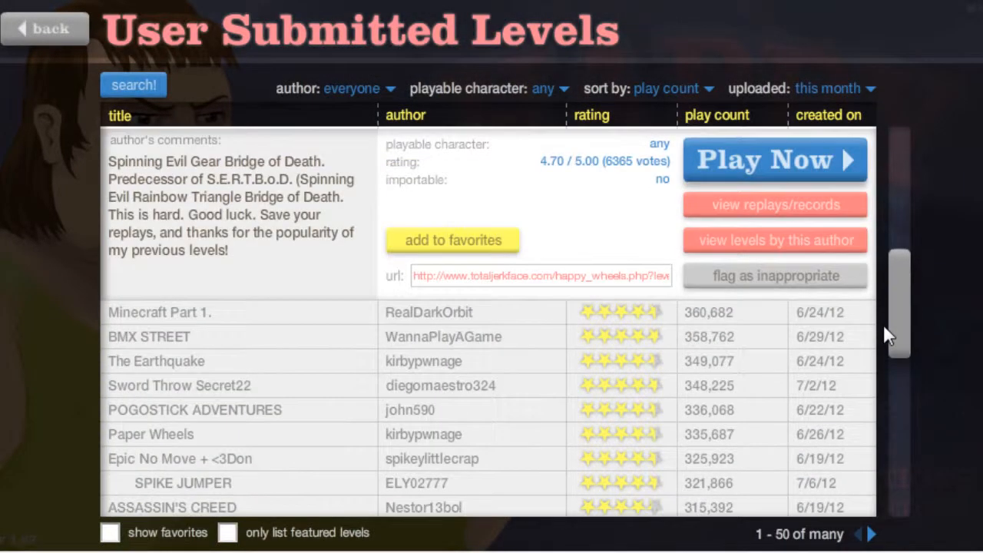
pyautogui.scroll(-3)
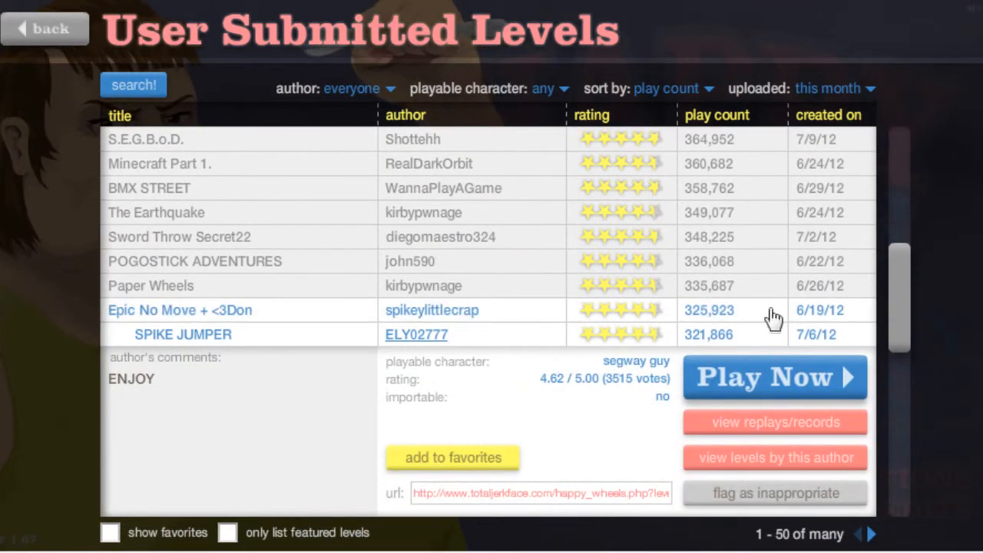
pyautogui.scroll(-3)
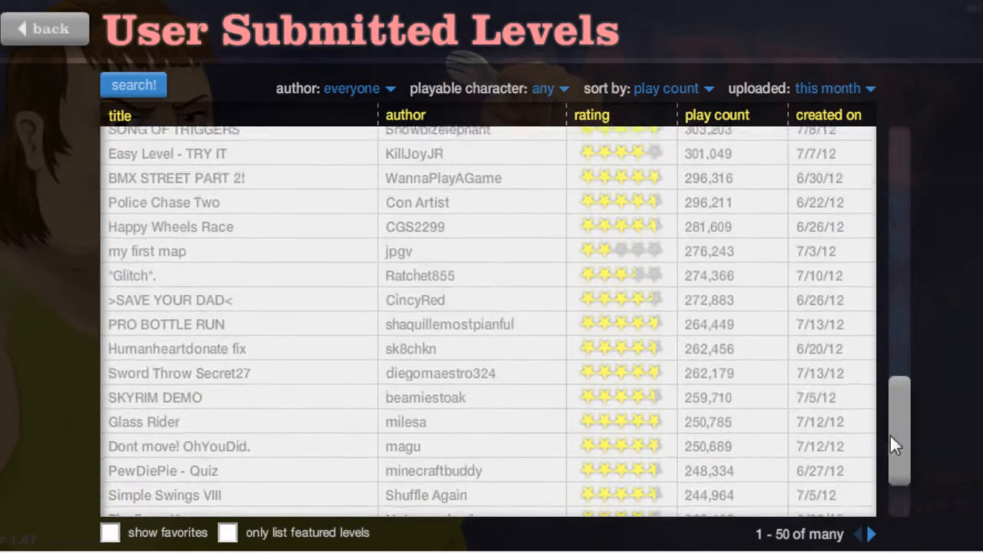
pyautogui.scroll(-3)
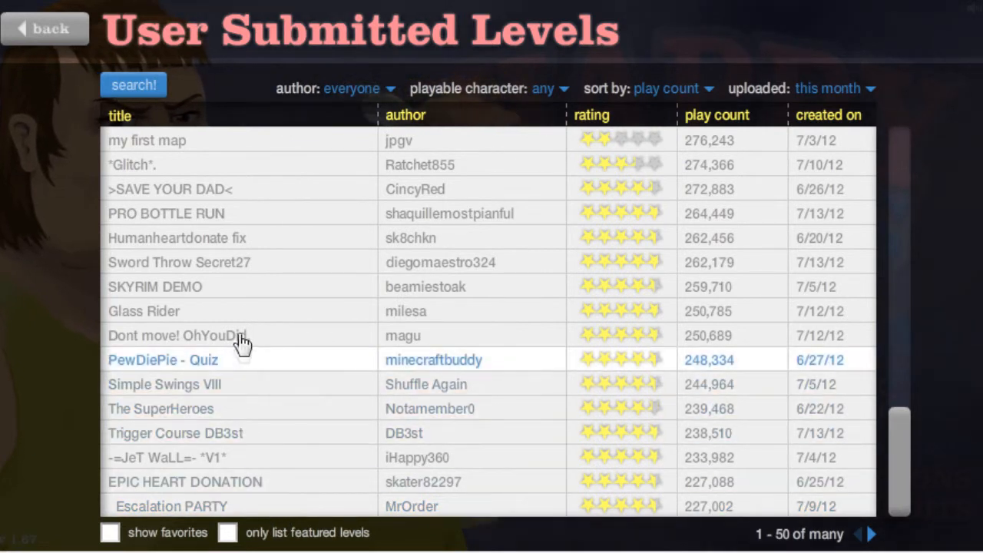
pyautogui.click(666, 88)
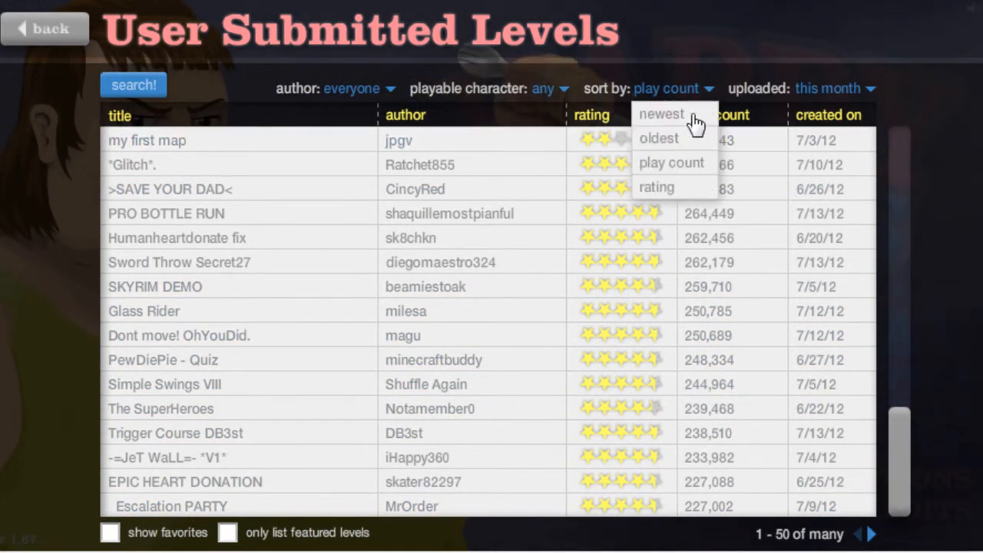
pyautogui.moveTo(657, 186)
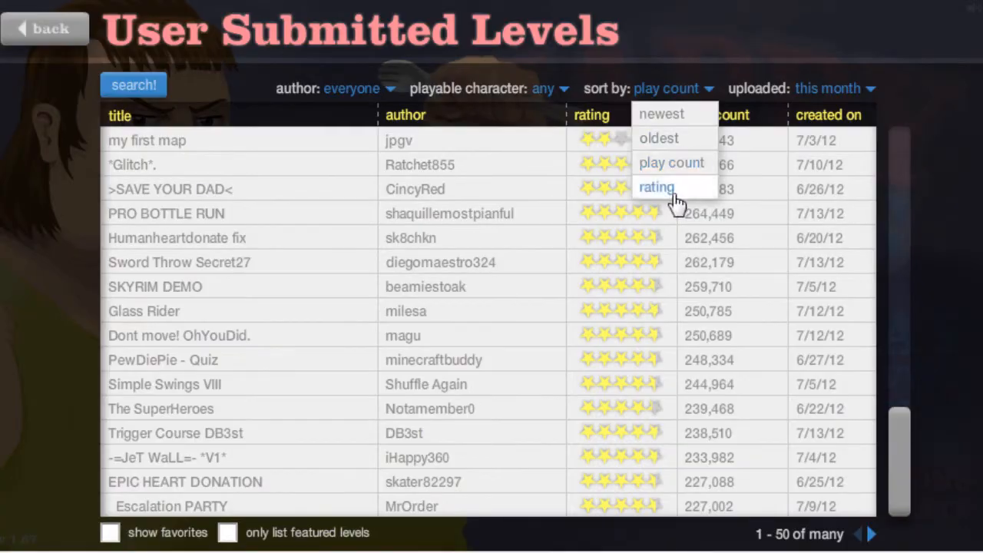
pyautogui.click(656, 186)
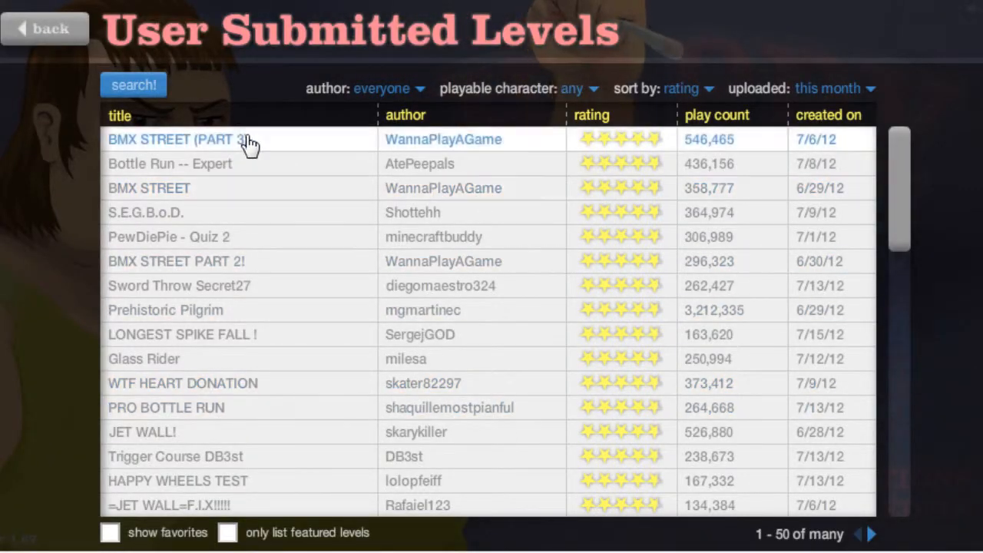
pyautogui.click(171, 139)
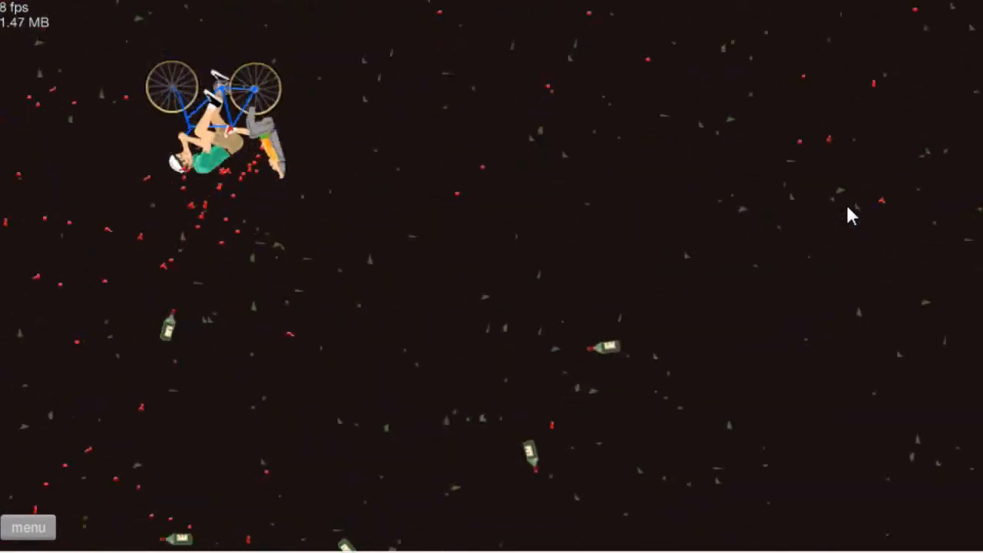
# - Restart Bottle Run -- Expert from the level menu after crashing
pyautogui.click(28, 527)
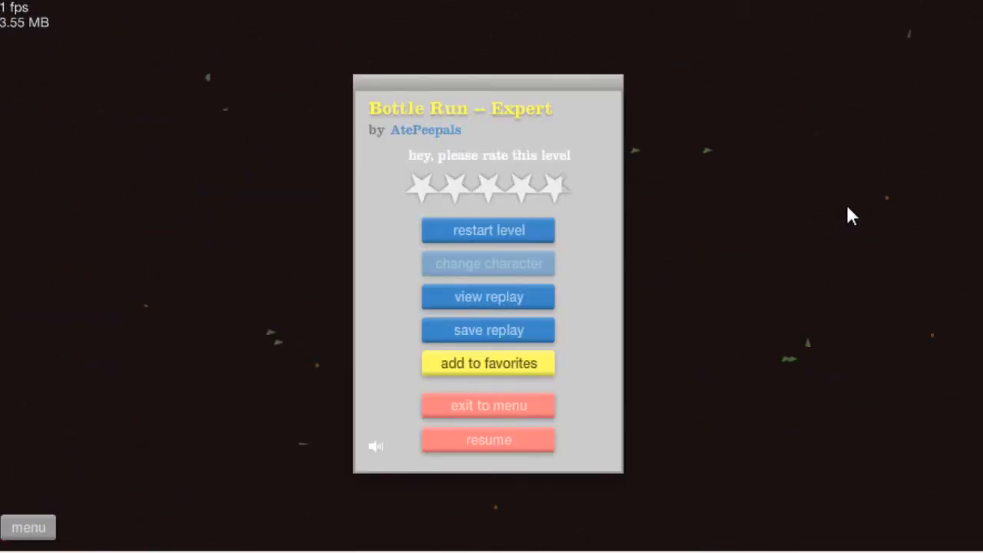
pyautogui.click(488, 439)
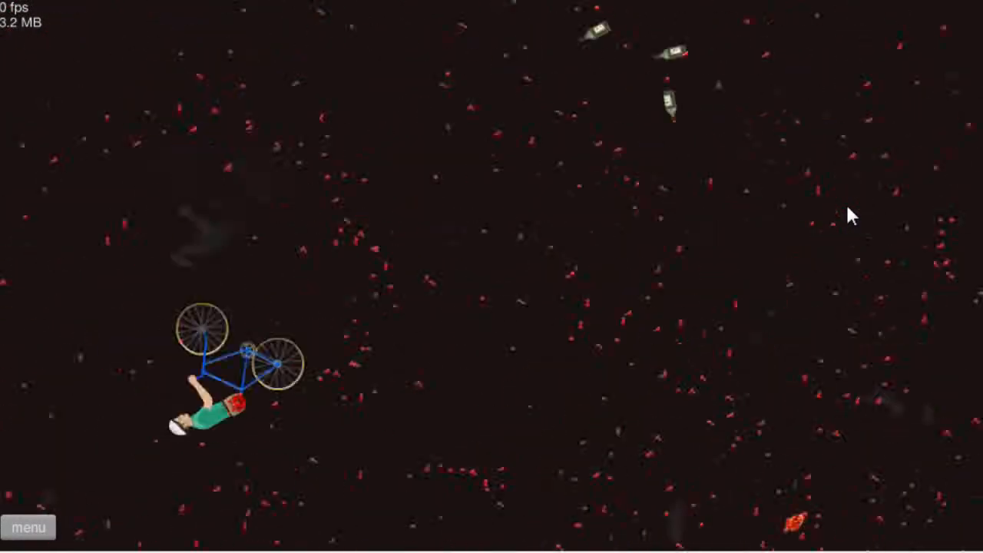
pyautogui.click(28, 527)
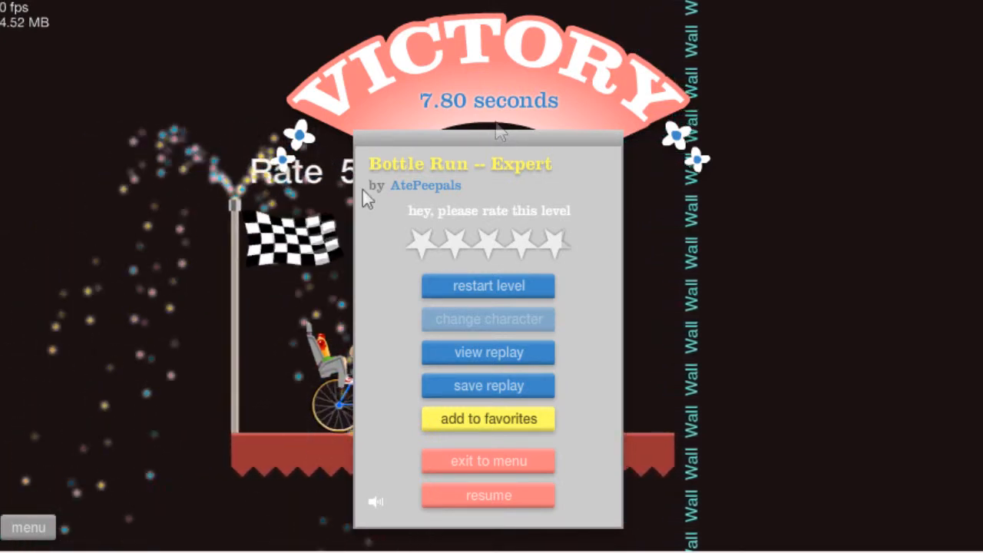
# - Give Bottle Run -- Expert a five-star rating on the victory panel
pyautogui.click(545, 244)
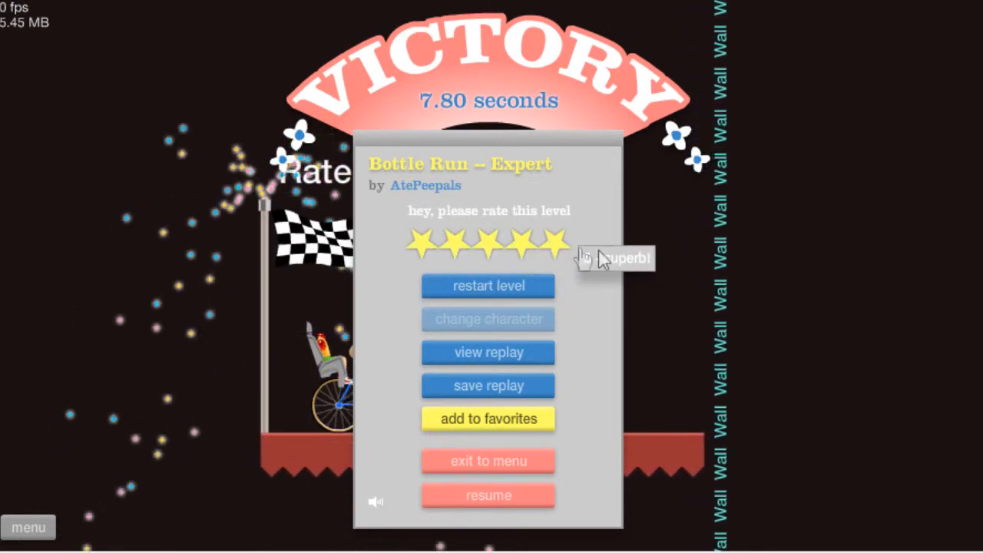